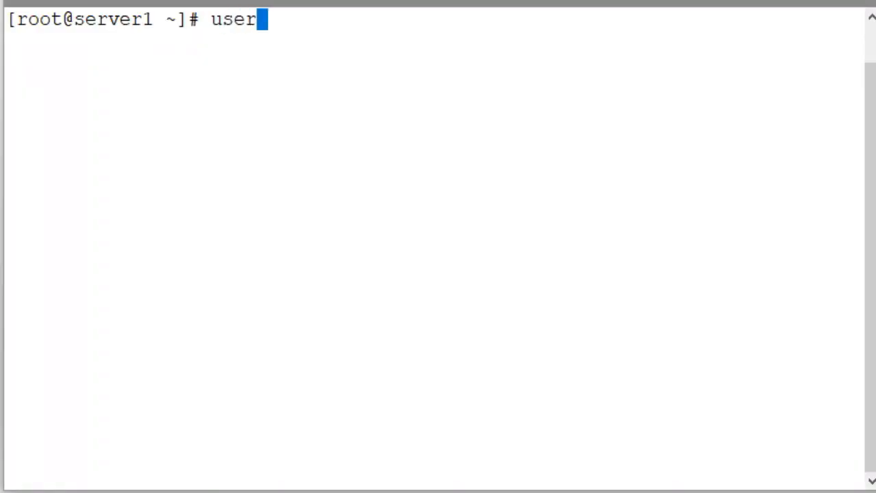
Add the user account user5000 using useradd with default settings
text(add user)
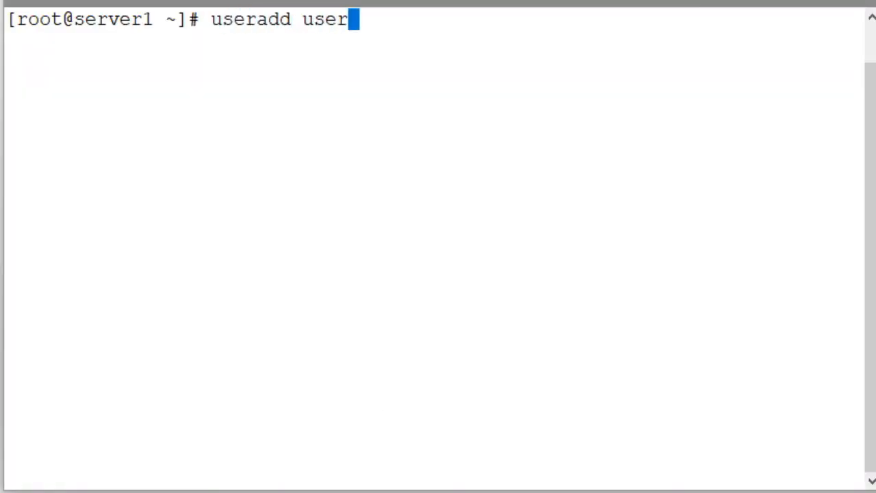
text(5000)
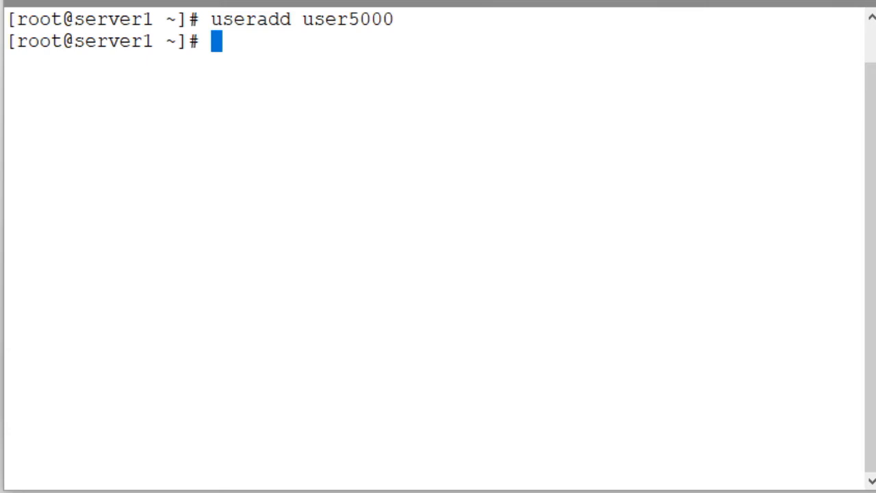
Show user5000's /etc/passwd entry, highlighting group ID 1003 and the /bin/bash shell
text(grep us)
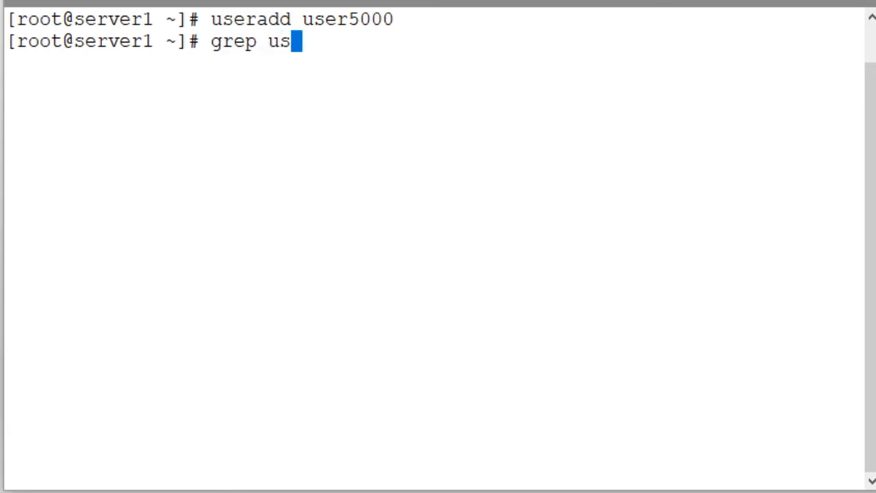
text(er5000)
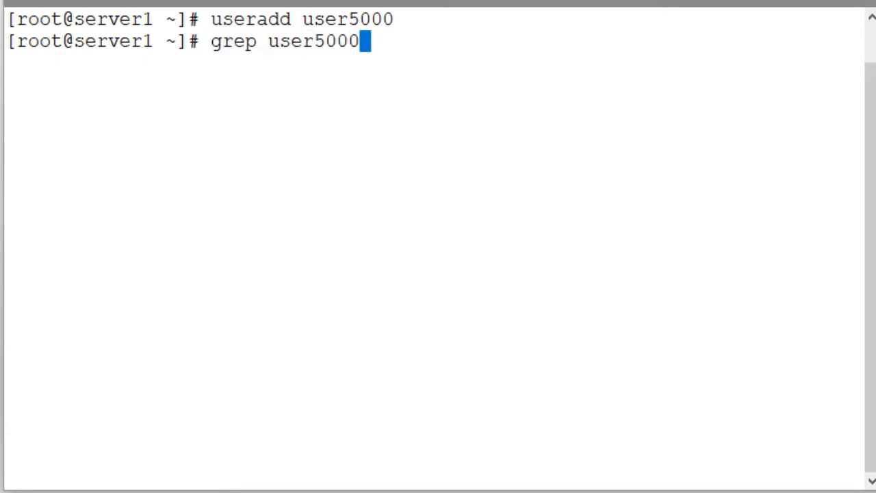
text(/etc/passwd)
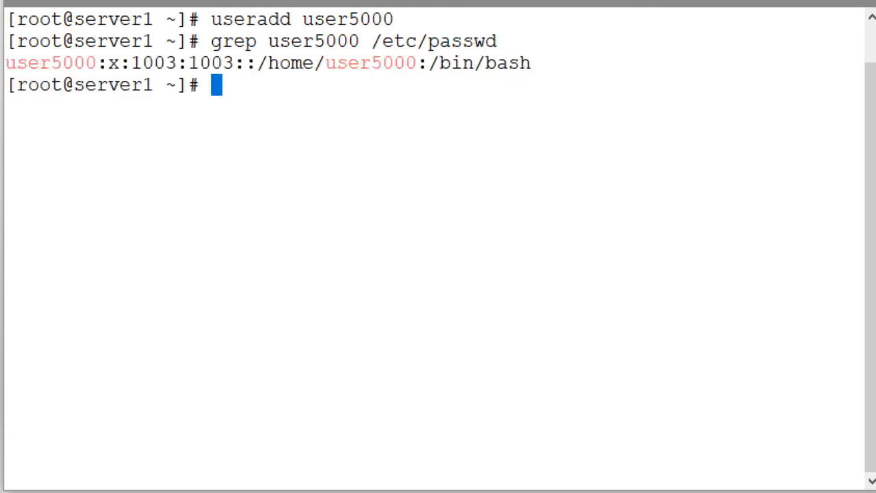
double_click(50, 63)
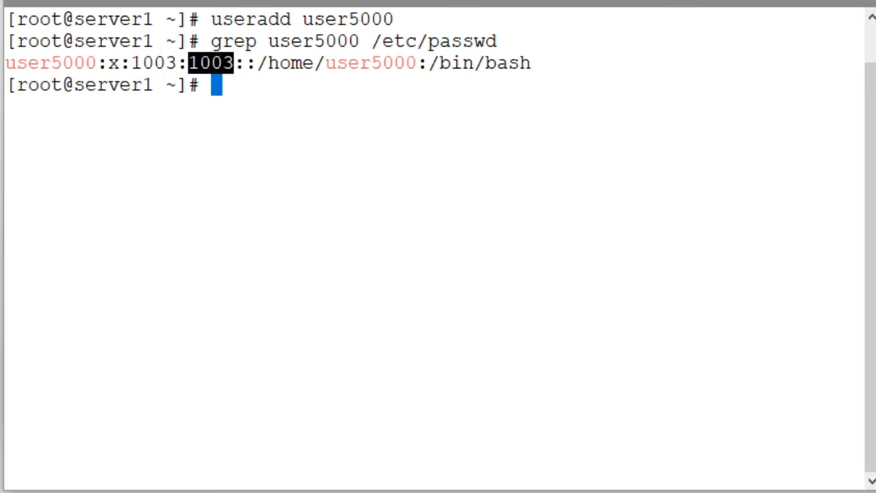
drag(233, 62, 416, 63)
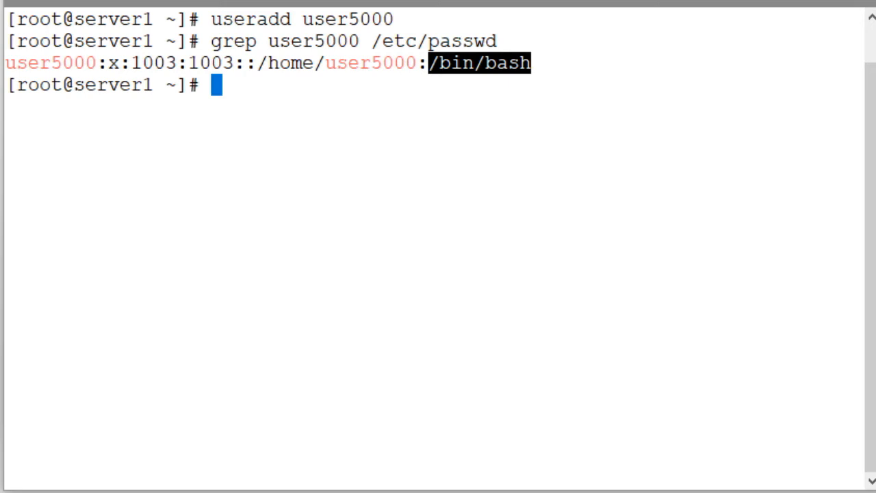
Look up user5000 in /etc/shadow, /etc/group and /etc/gshadow
text(grep user5000)
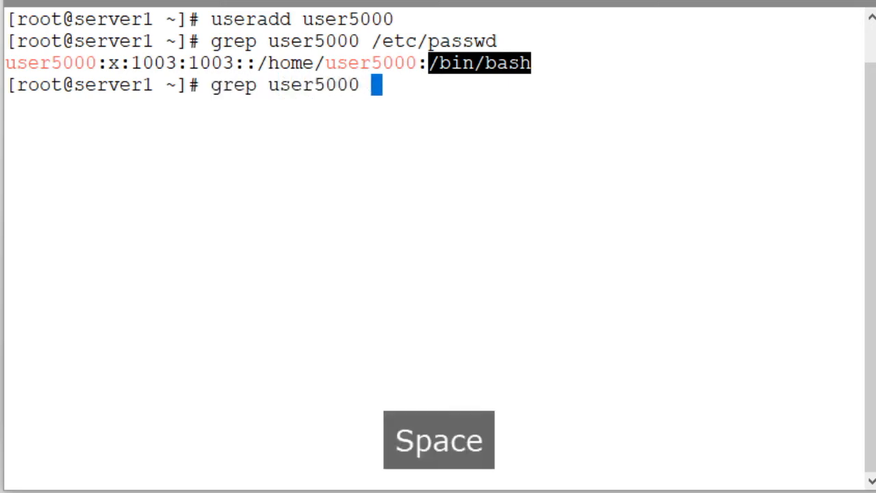
text(/etc/shadow)
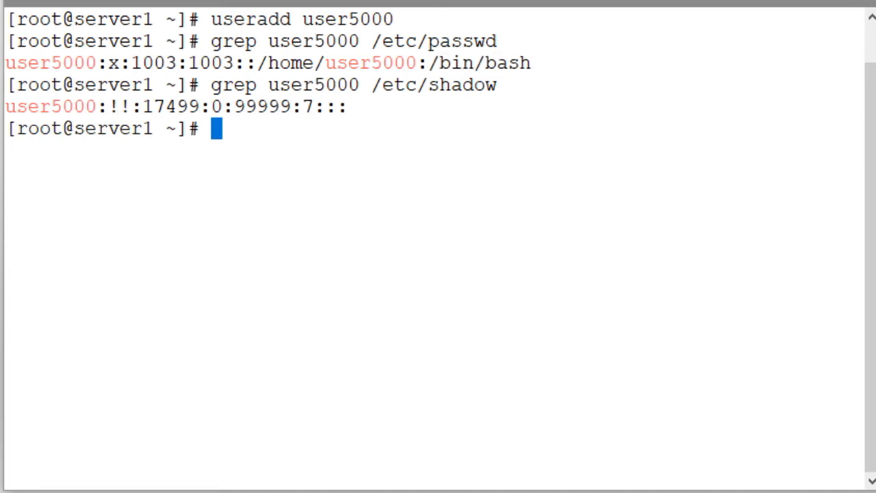
double_click(50, 106)
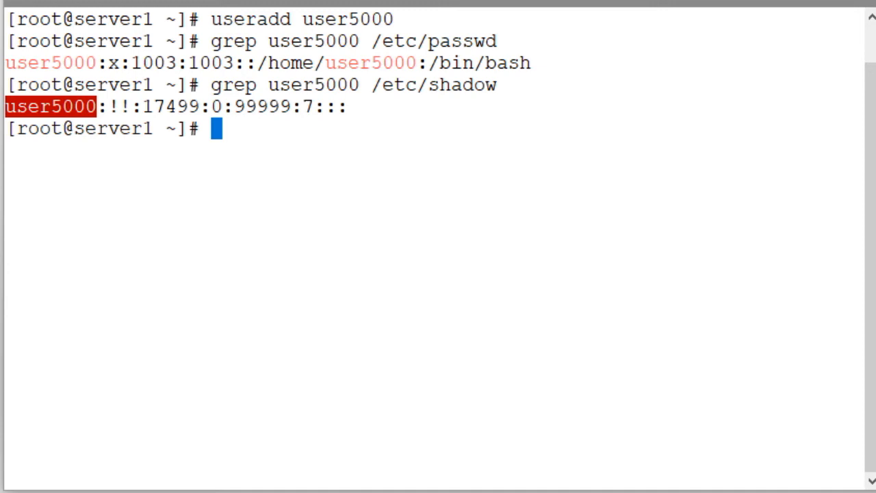
key(space)
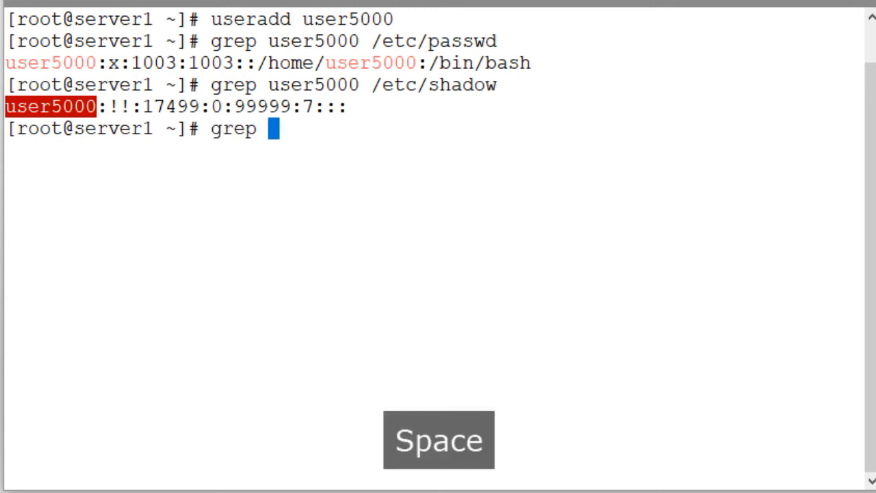
text(user5000 /etc/group)
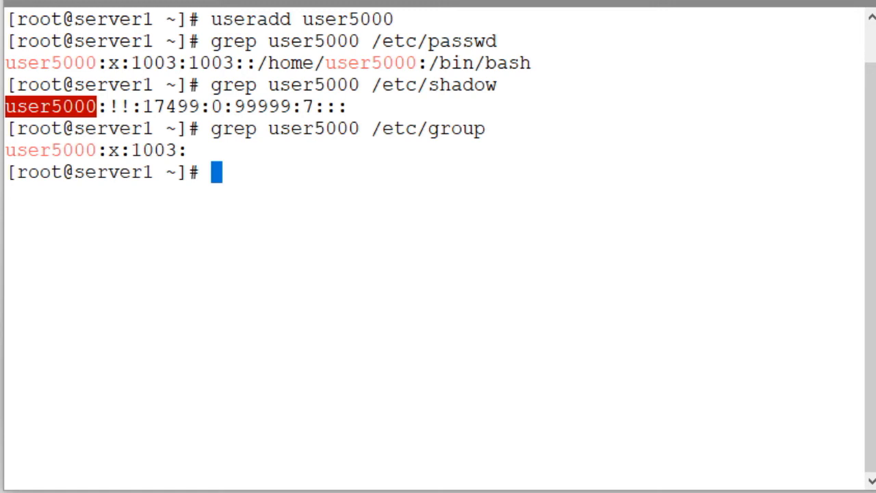
key(Up)
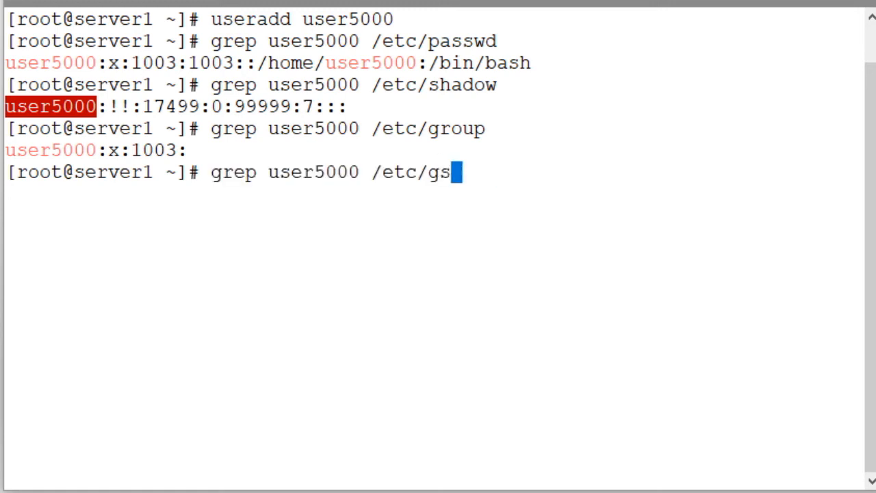
text(hadow)
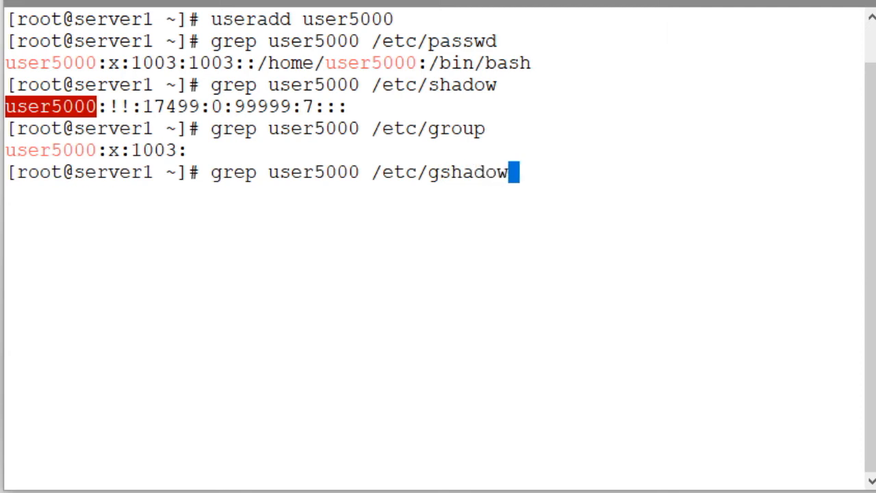
key(Return)
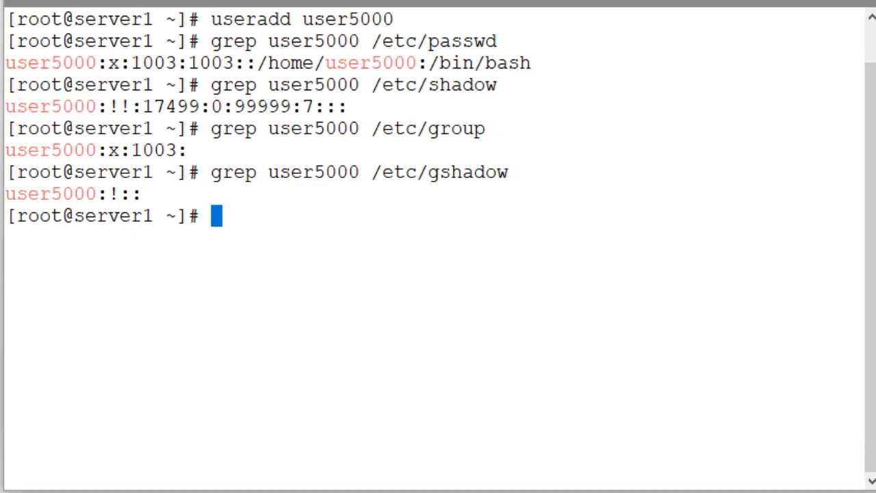
Run passwd user5000 and enter the new password twice
text(passwd)
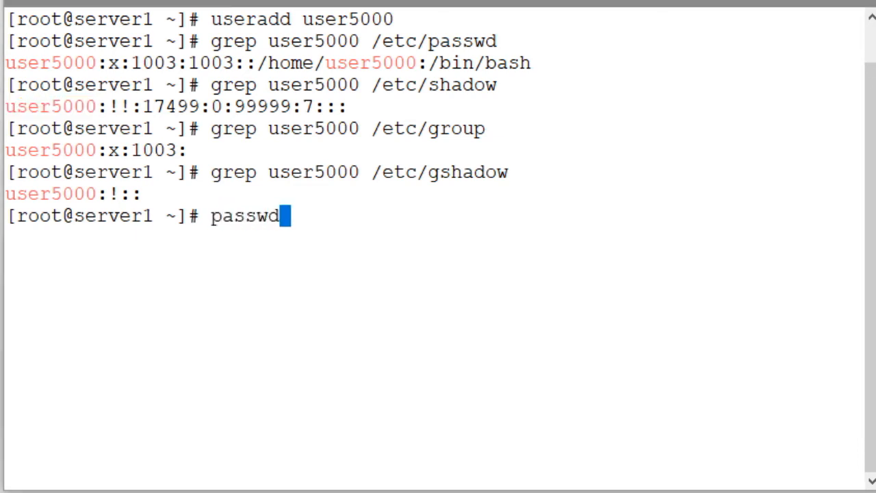
text(user)
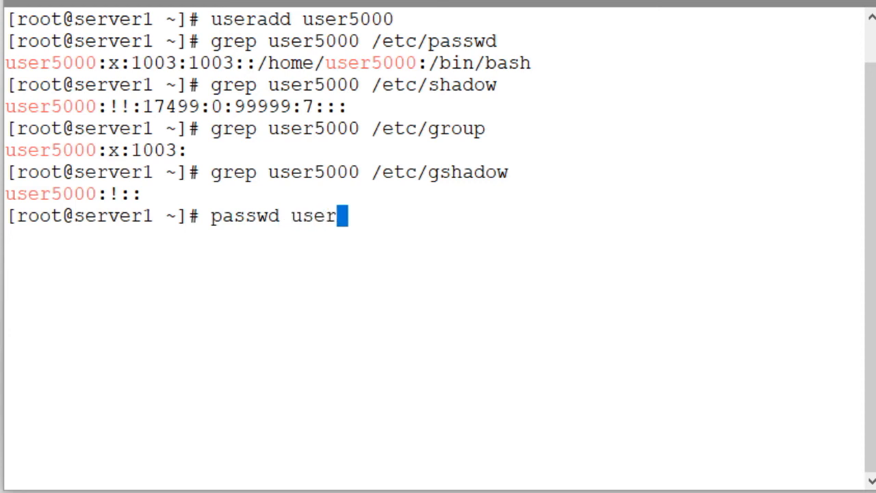
text(5000)
text(su)
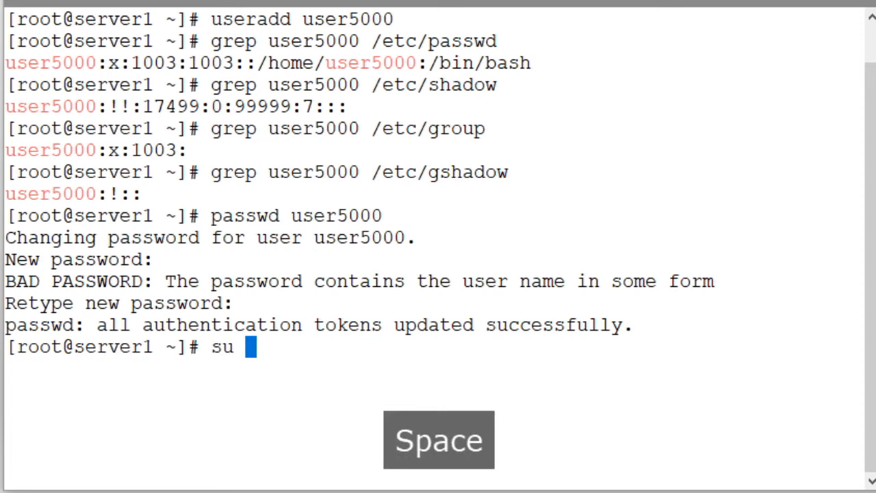
Switch to user5000 with su -, confirming home /home/user5000 and uid/gid 1003
text(-)
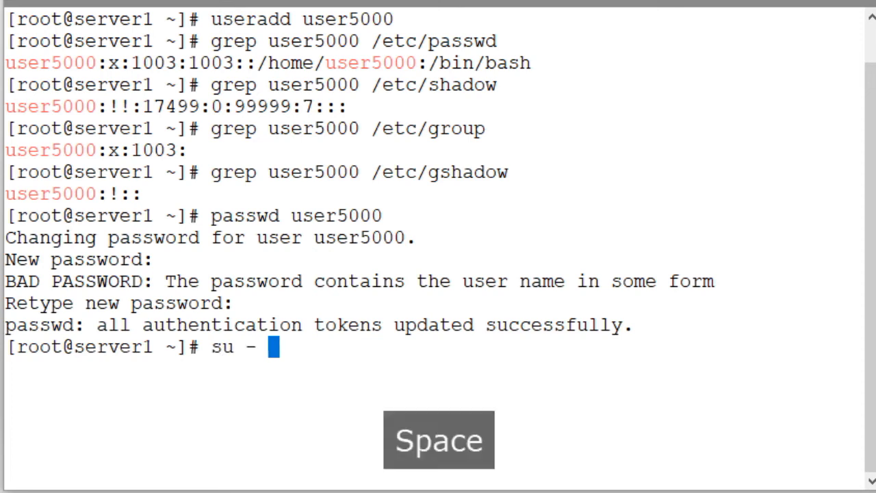
text(user)
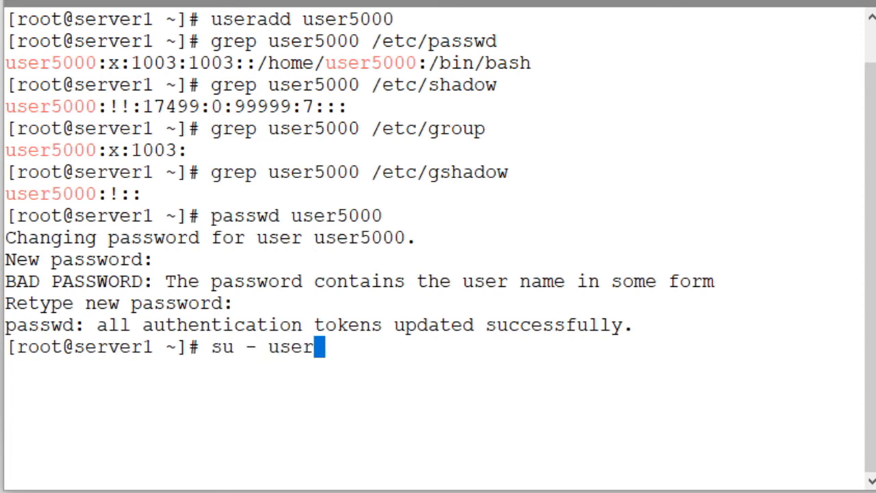
text(5000)
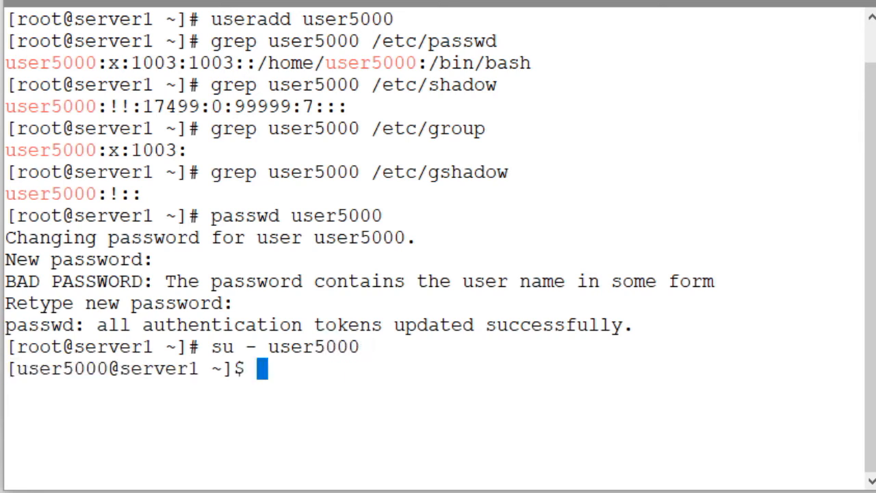
text(pwd)
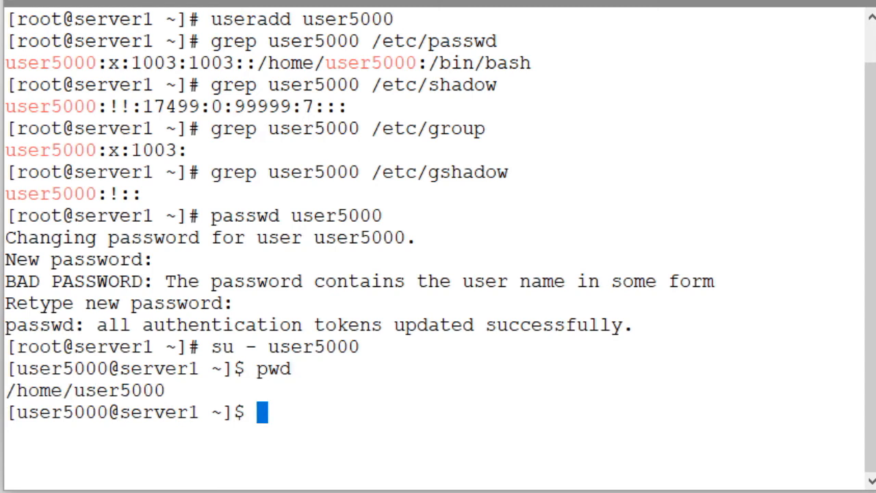
text(id)
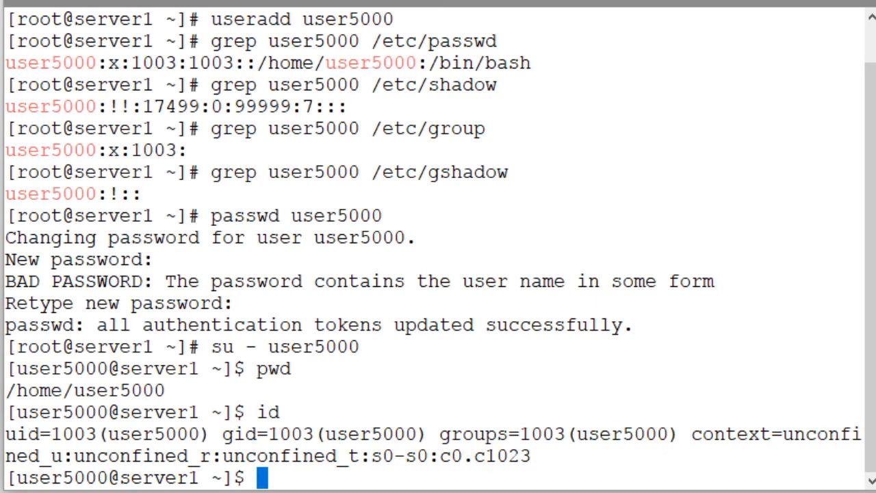
double_click(154, 435)
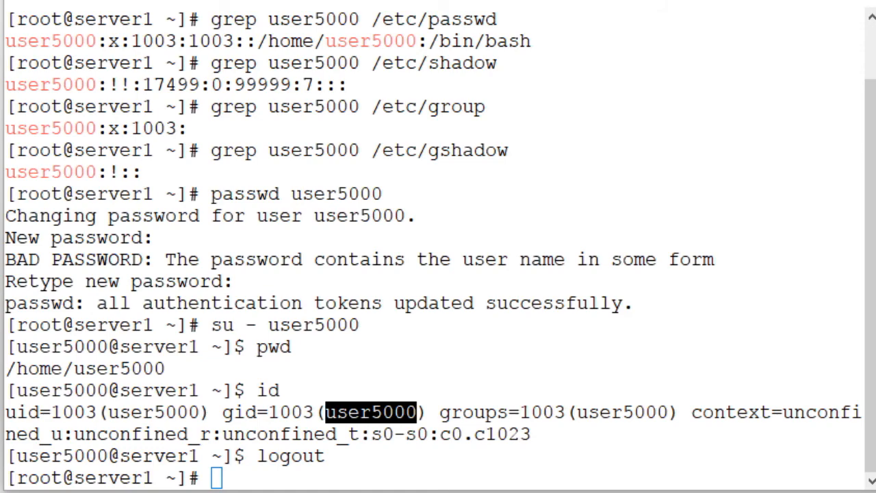
Start the useradd command with /bin/csh shell and created home directory /var/user10000
text(useradd -s)
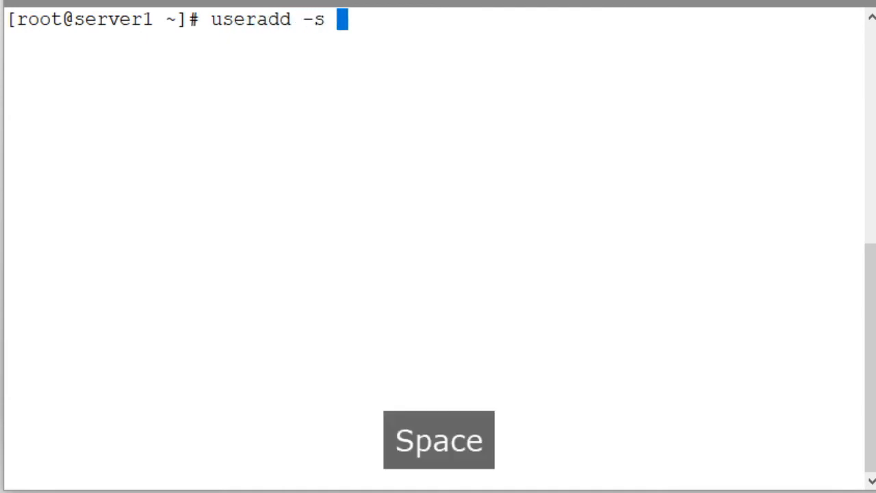
text(/bin/)
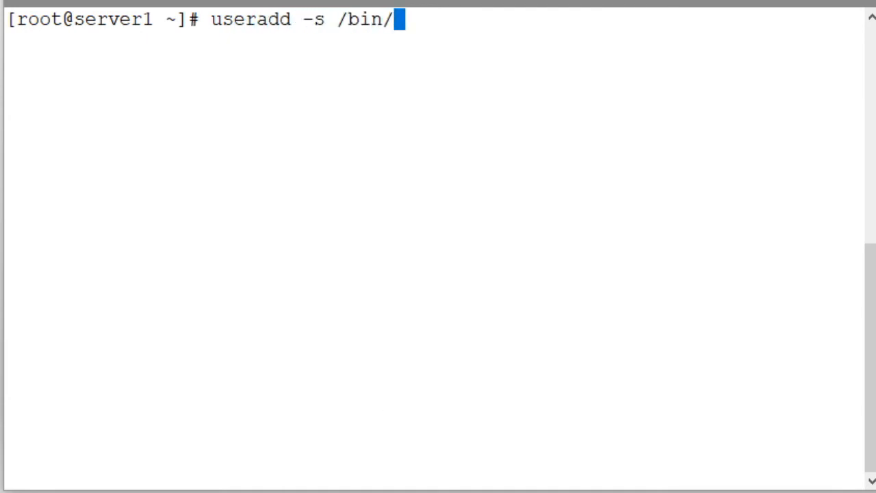
text(csh)
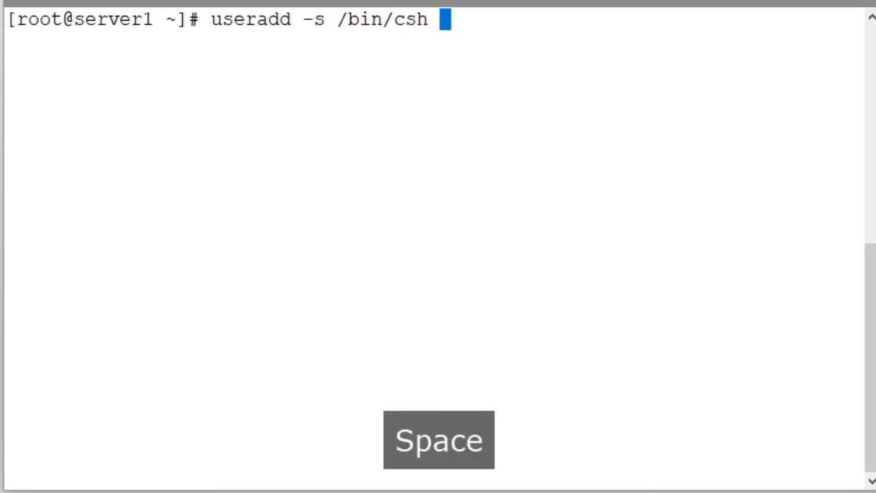
text(-m)
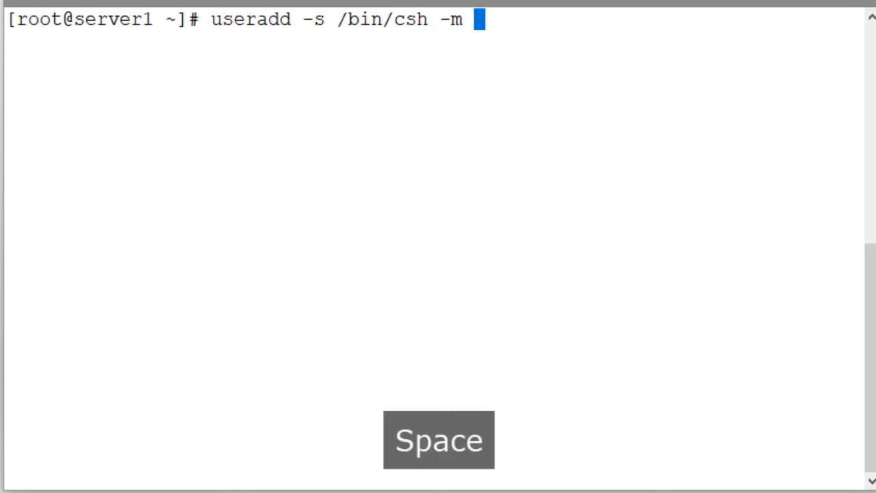
key(space)
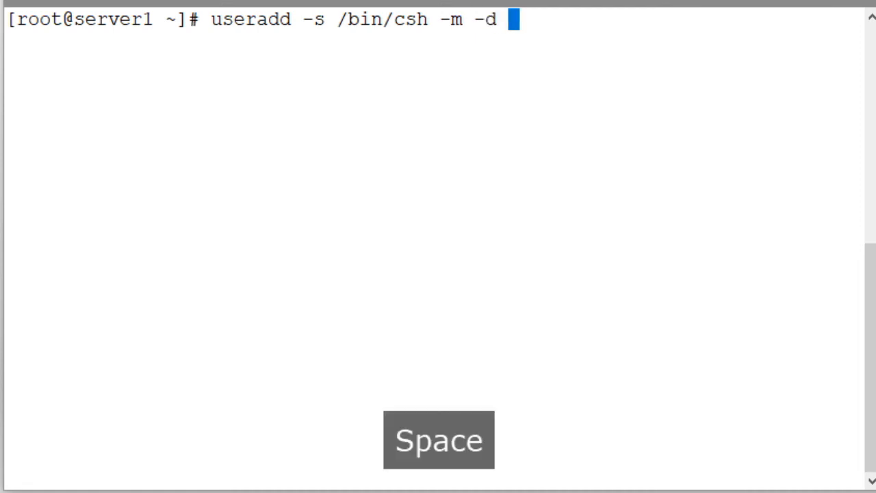
text(/var/)
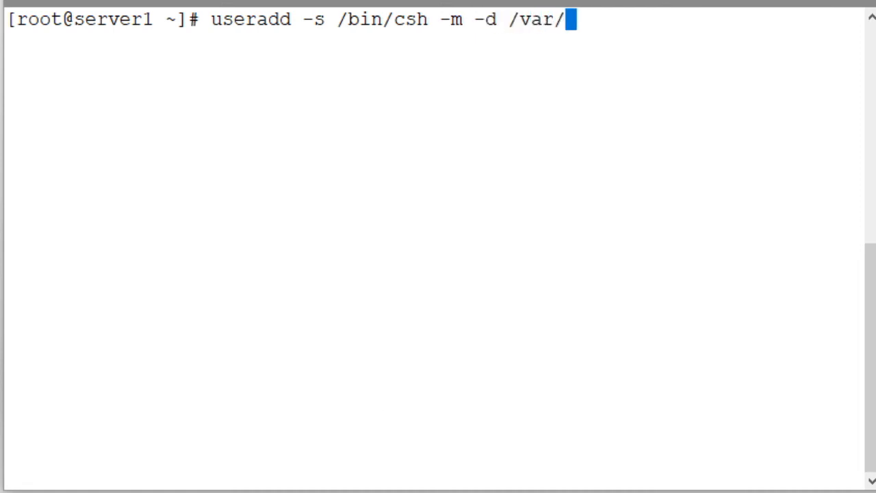
text(user100)
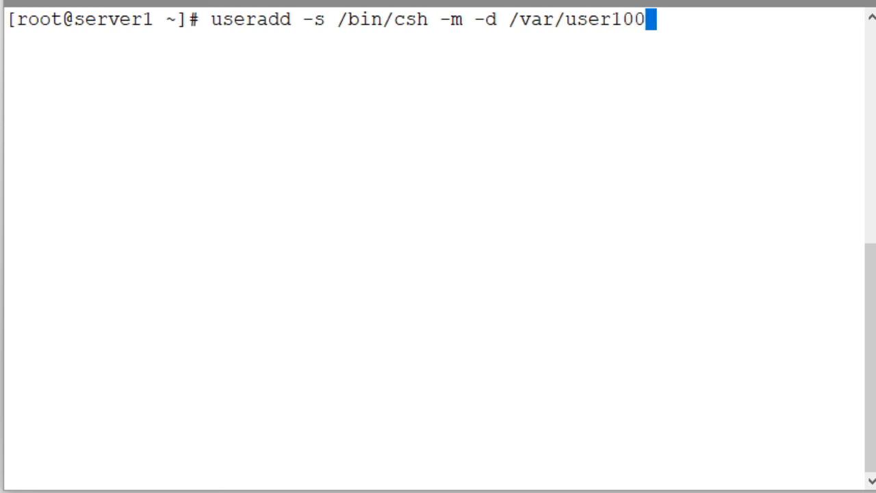
key(space)
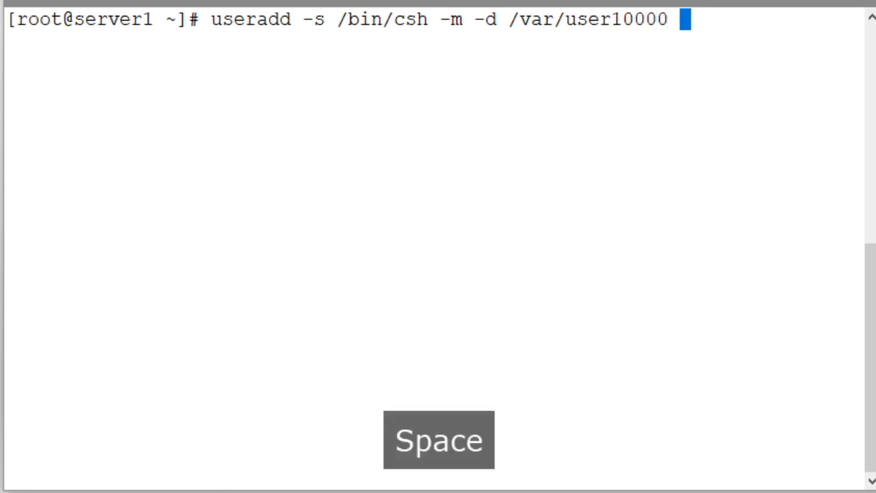
Add comment "This user is located in Toronto, Canada", UID 10000 and username user10000
text(-c)
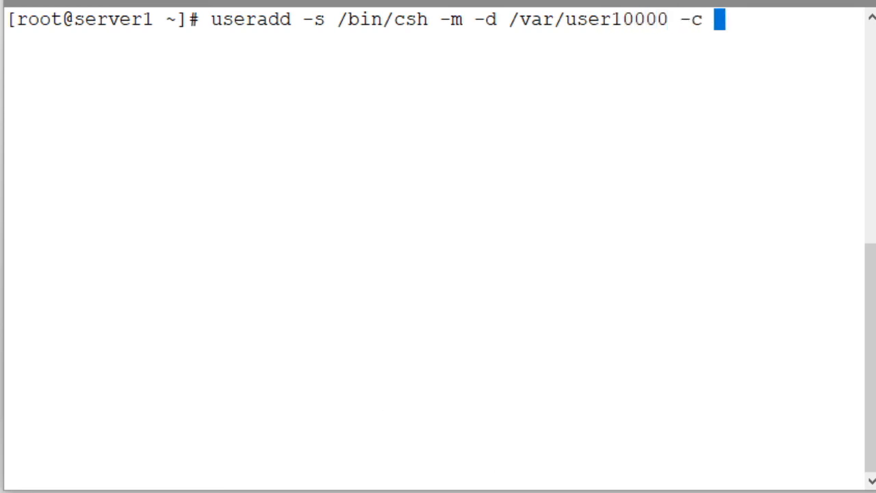
text("This)
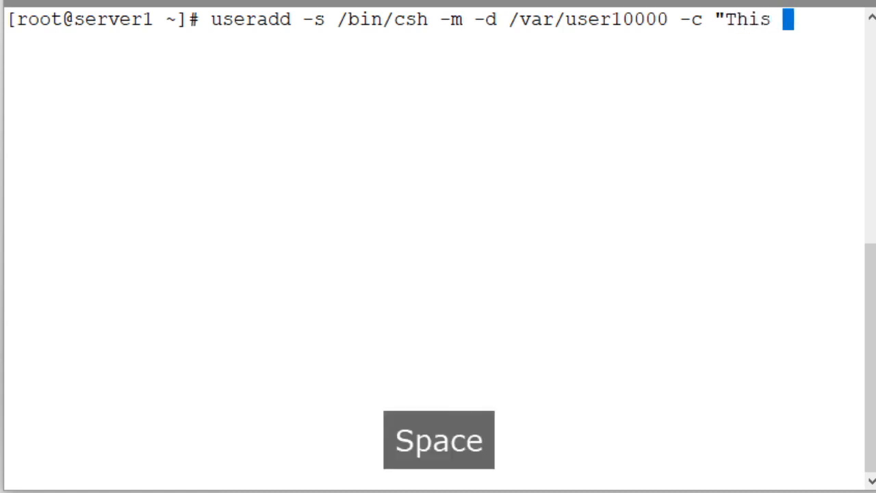
text(user is located)
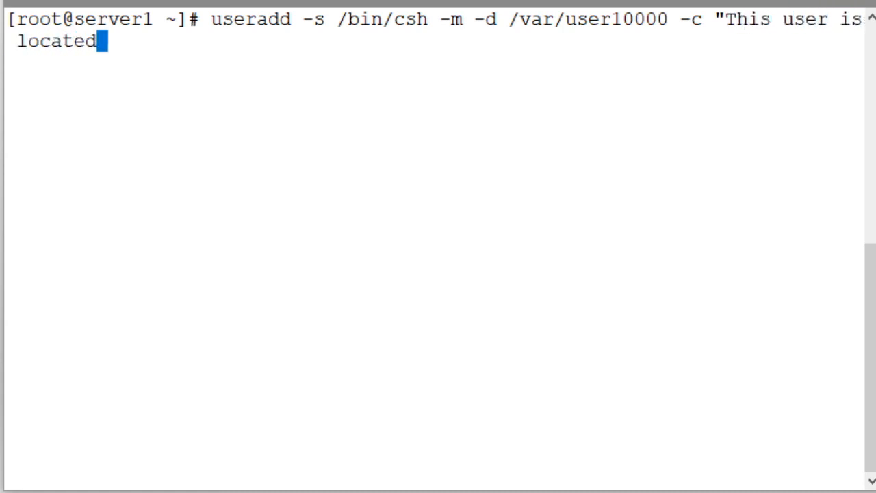
text(in Toronto)
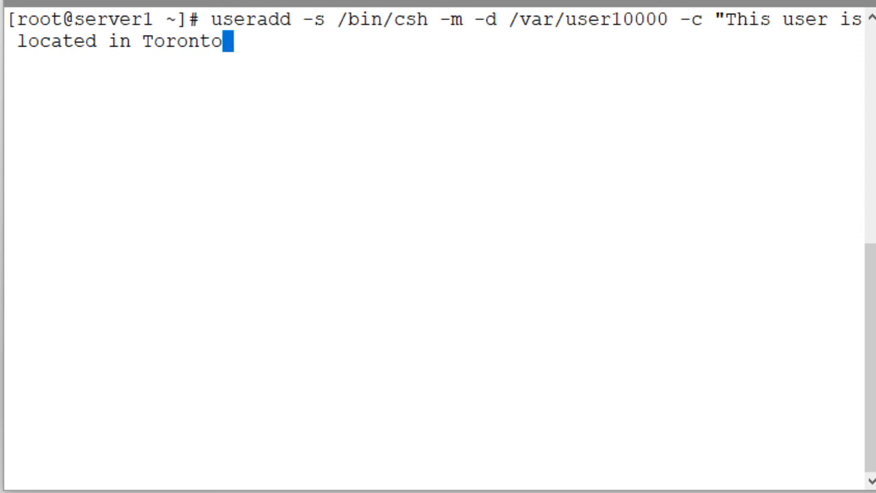
text(, Canada)
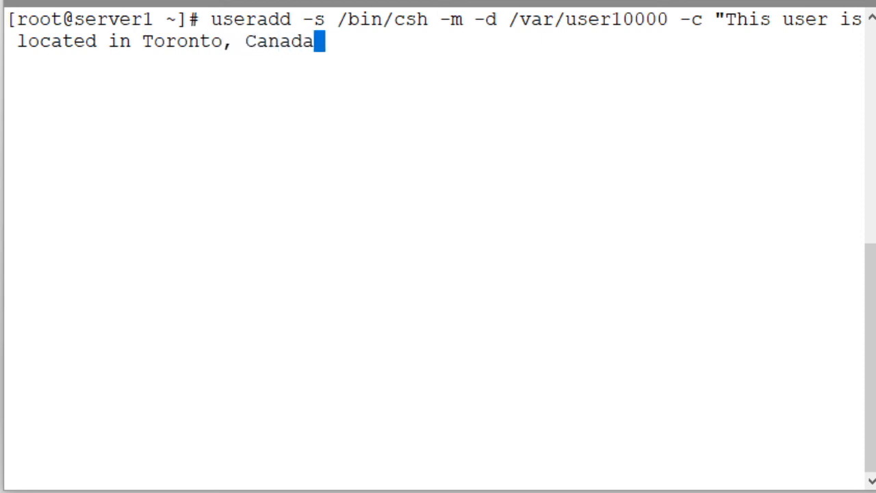
text(")
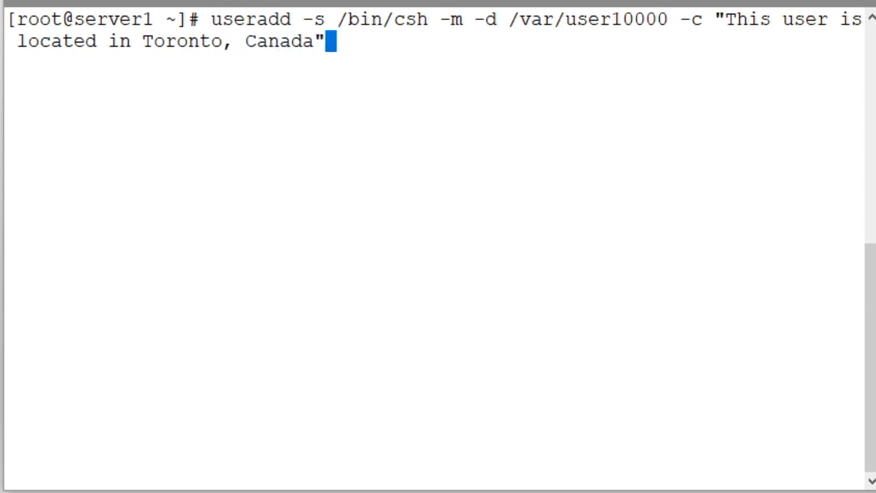
text(-u)
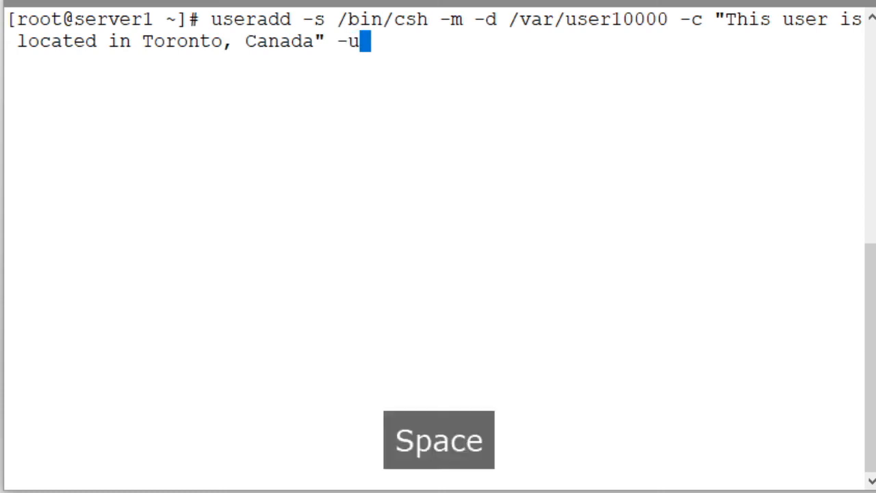
text(10000)
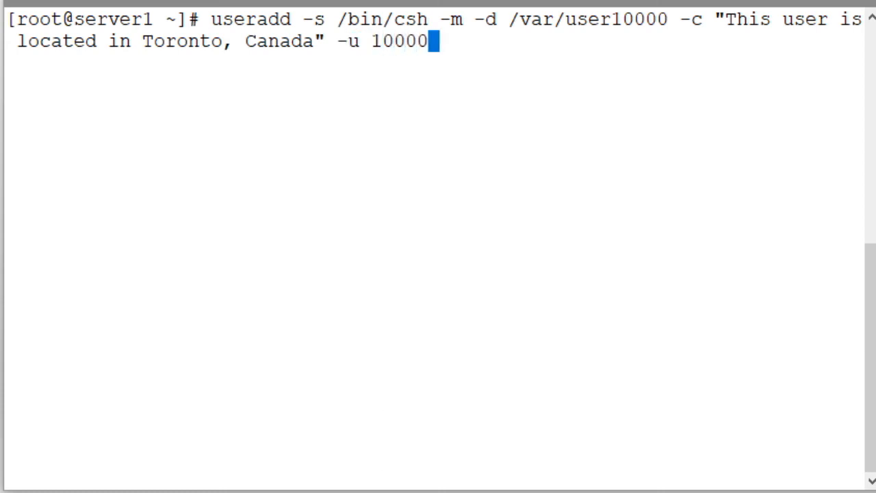
key(space)
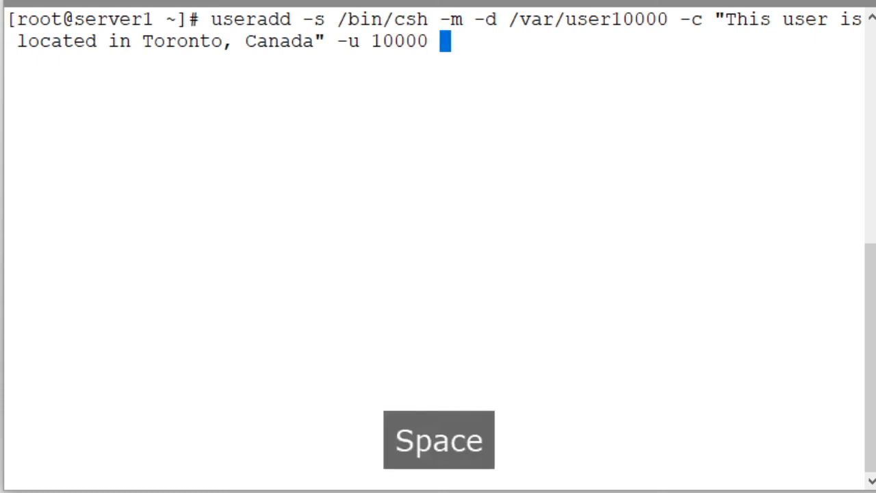
text(user1)
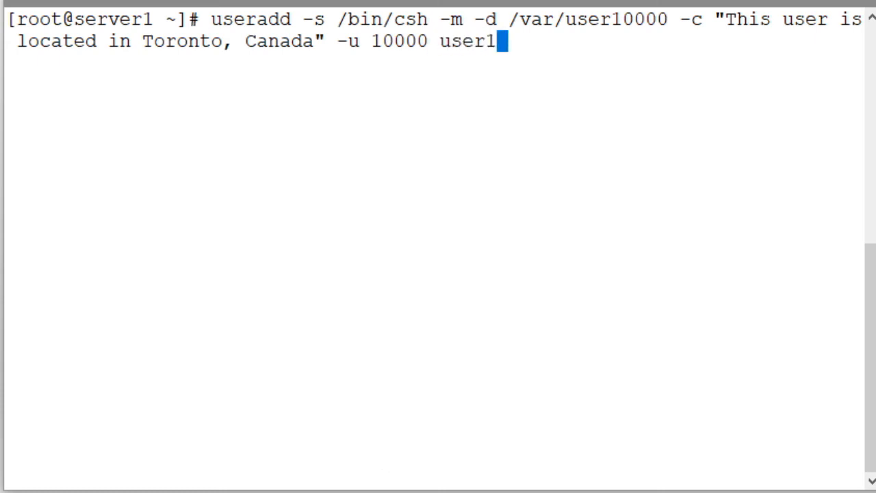
text(0000)
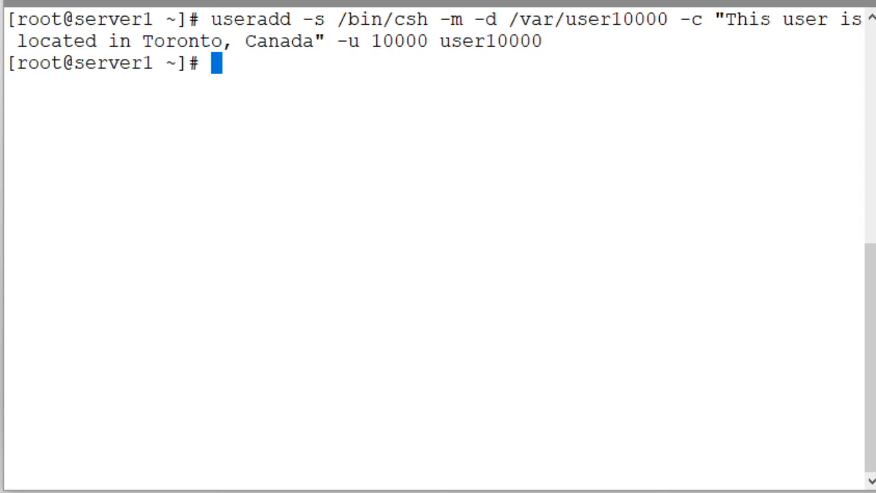
Run passwd user10000 and enter the new password twice
text(passwd)
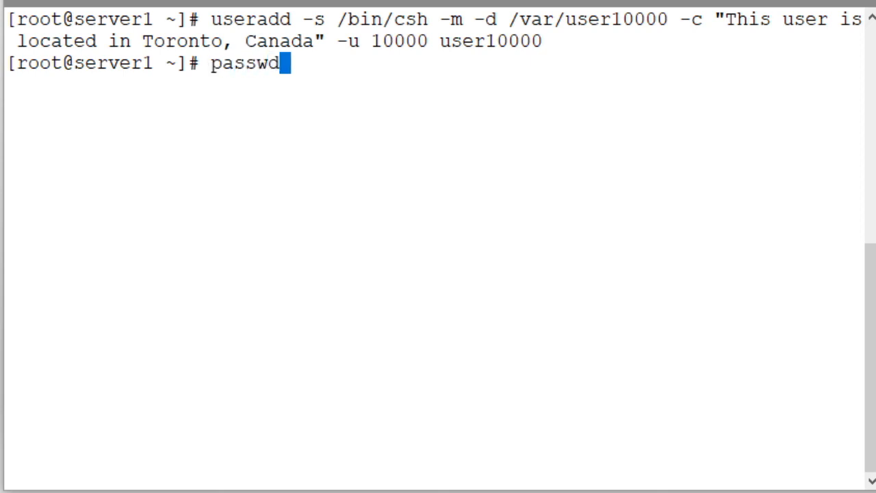
text(user)
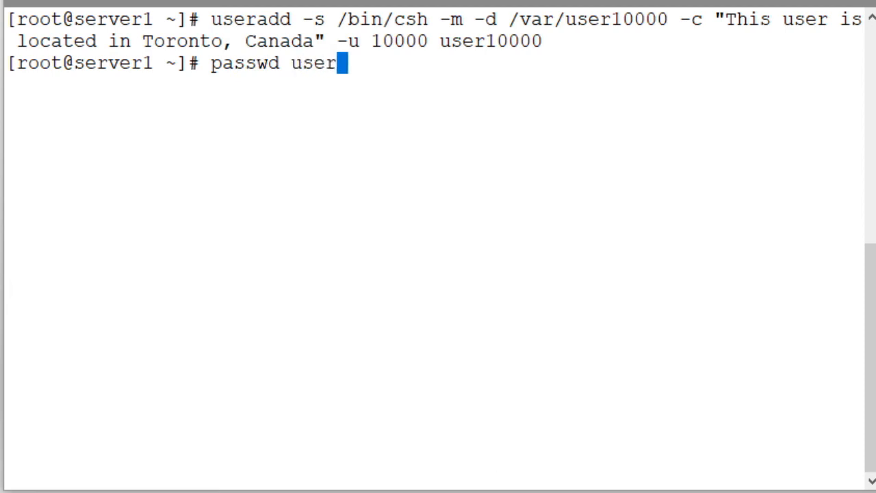
key(Return)
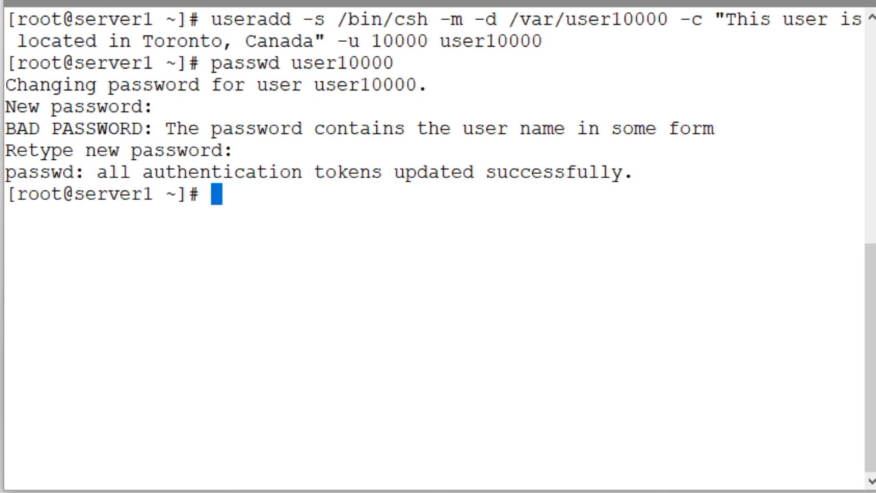
Show user10000's /etc/passwd entry, highlighting /bin/csh, then start the shadow file lookup
text(grep user10000)
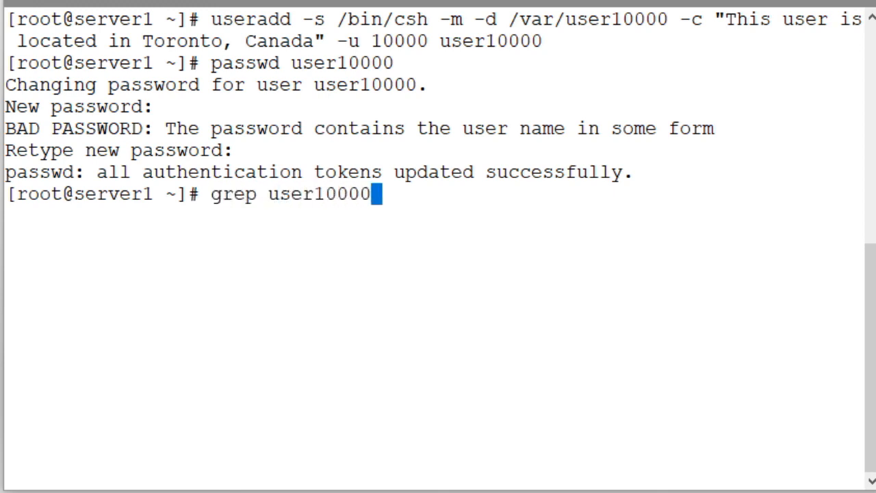
text(/etc/passwd)
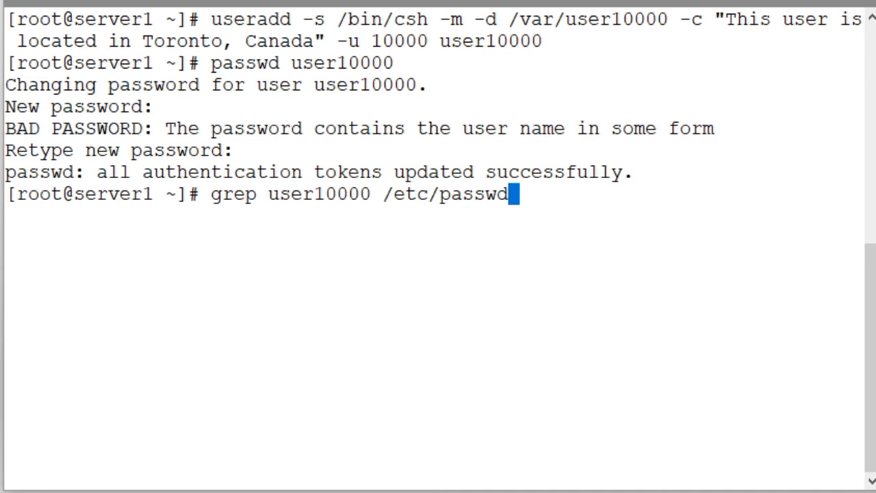
key(Return)
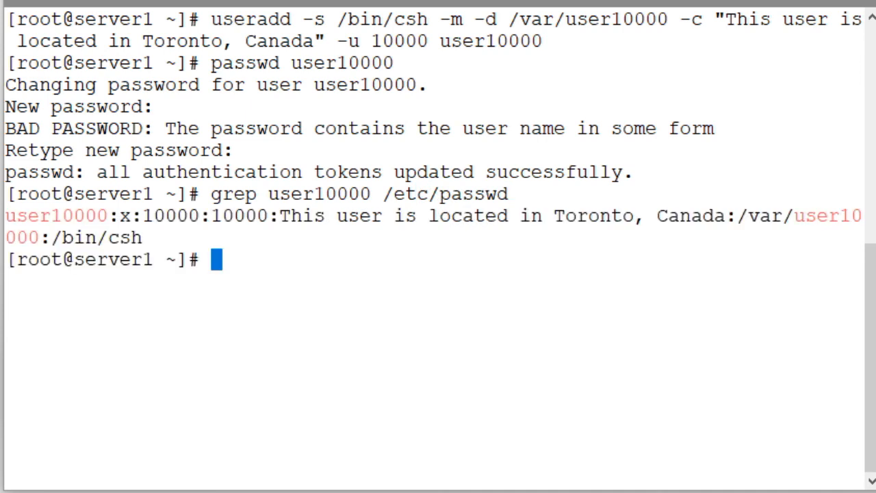
double_click(55, 216)
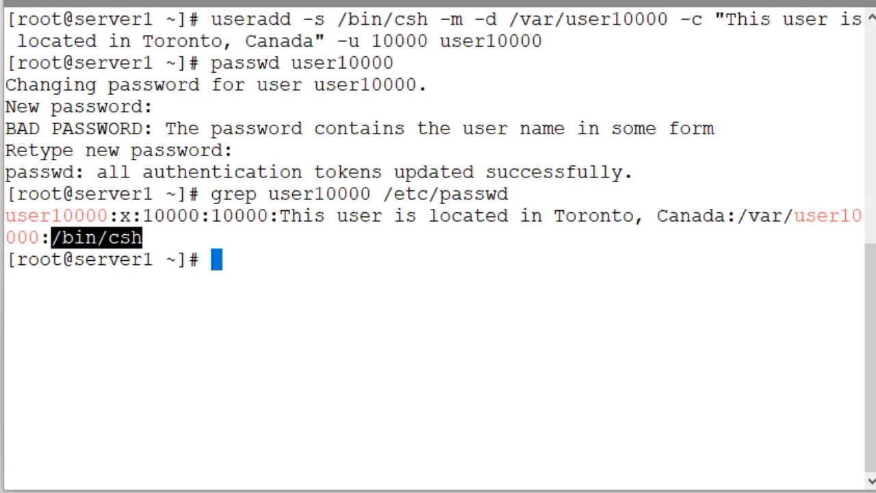
text(grep user10000 /etc/passwd)
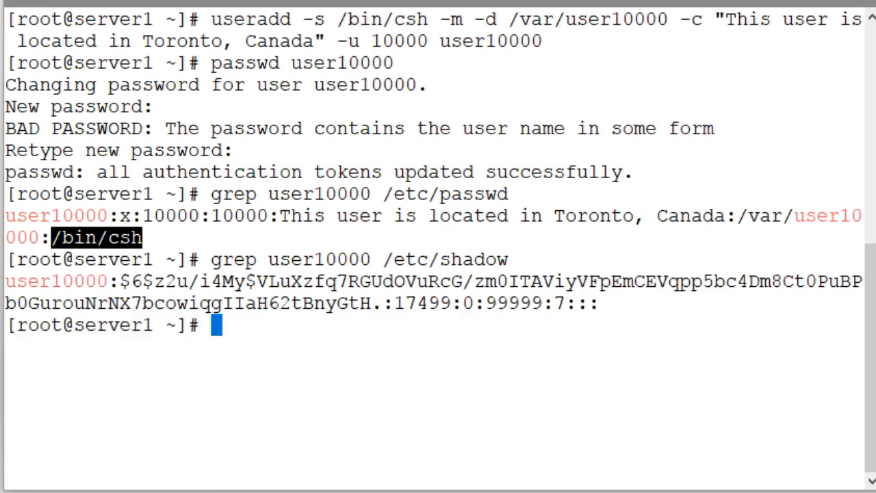
Highlight the shadow password hash and grep user10000 in /etc/group and /etc/gshadow
double_click(55, 281)
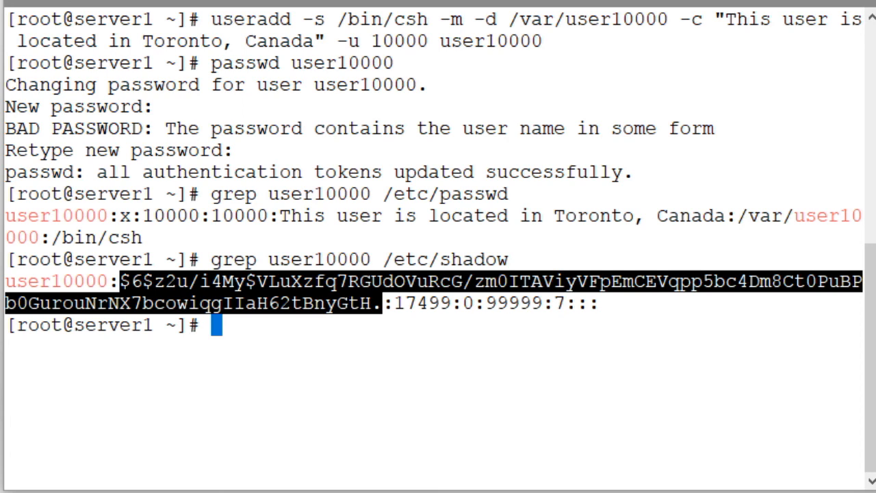
text(grep user10000 /etc/sg)
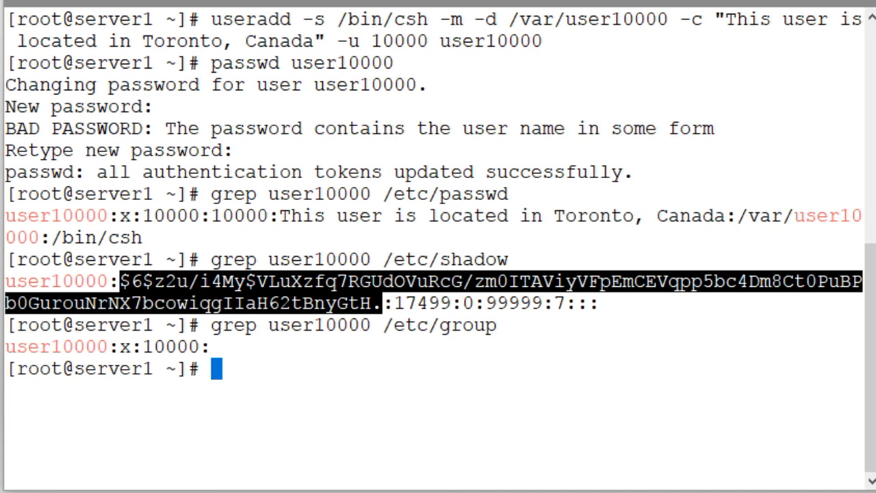
text(grep user10000 /etc/gshadow)
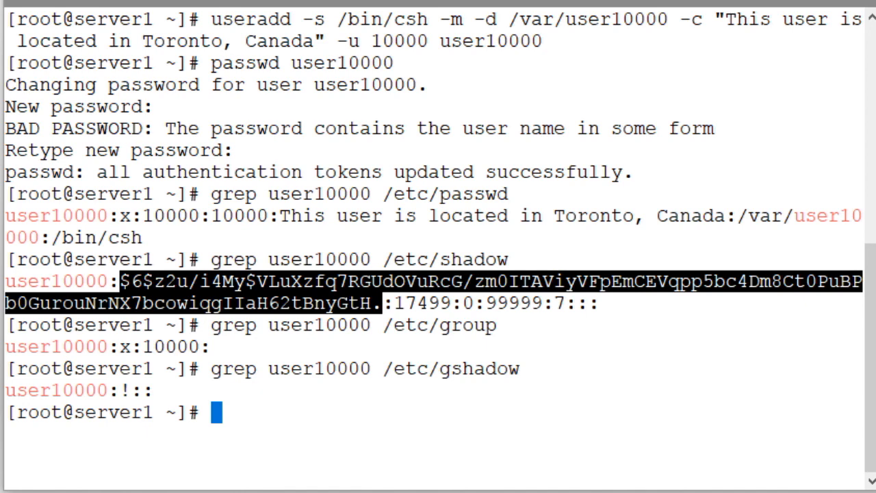
text(su)
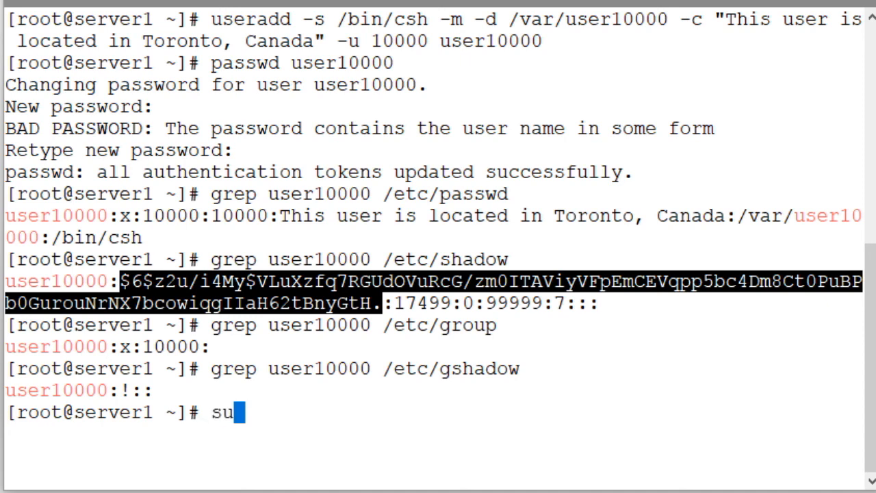
Log in as user10000, verify uid/gid 10000 and home /var/user10000, then log out with Ctrl+D
text(- user10000)
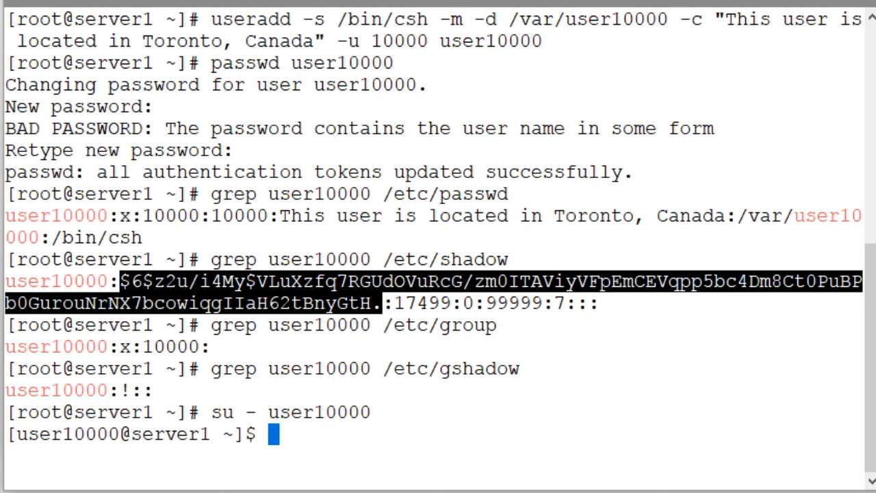
text(id)
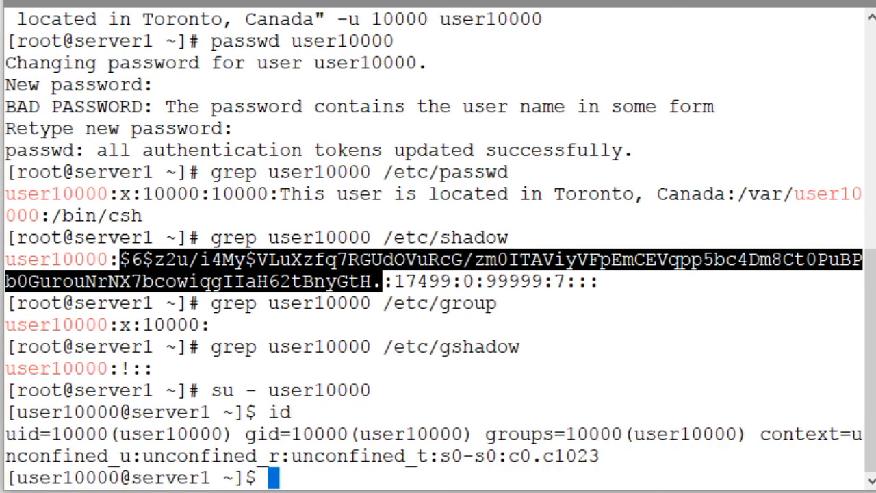
text(pwd)
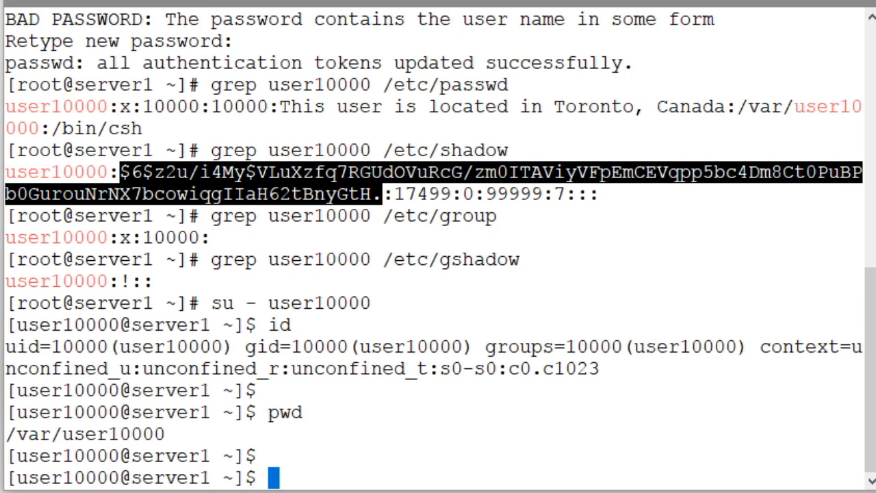
key(ctrl+d)
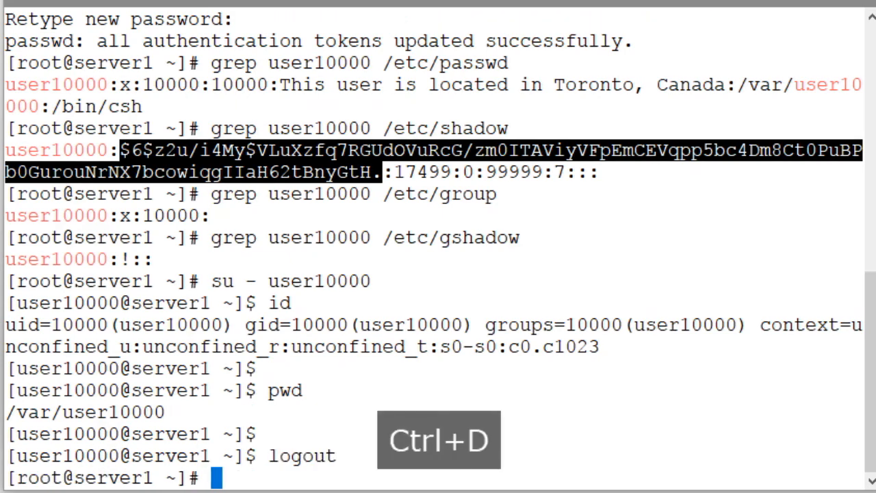
key(ctrl+d)
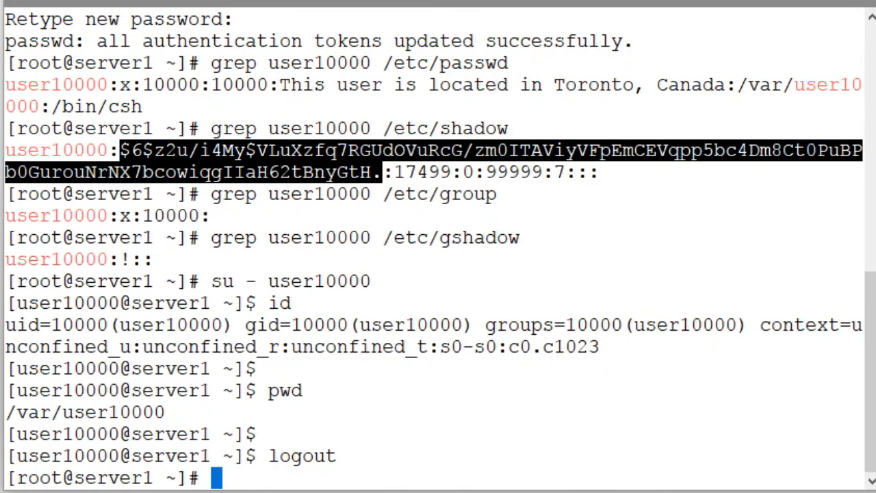